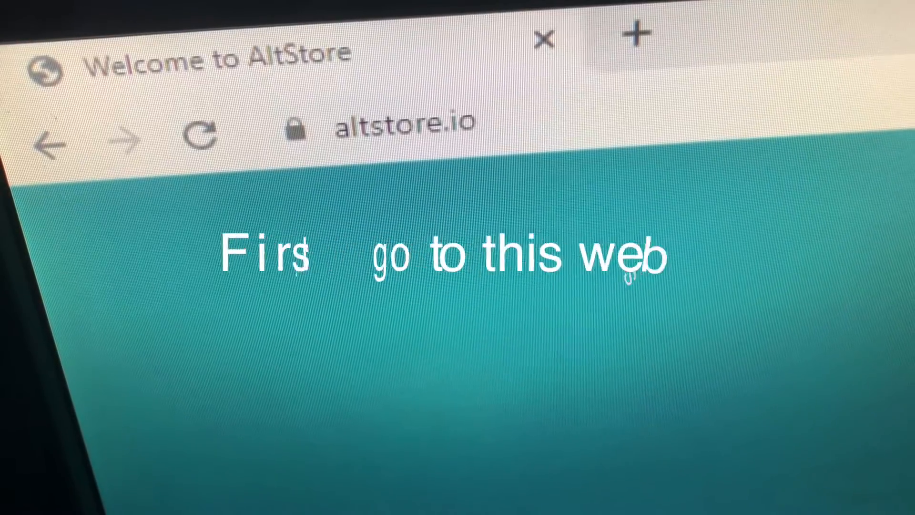
- Download the AltServer Windows (beta) installer from altstore.io
click(145, 395)
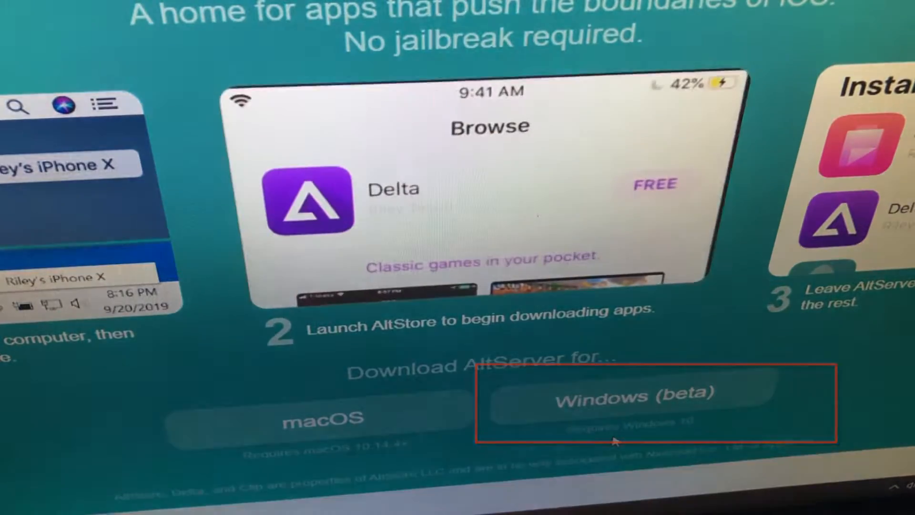
click(635, 395)
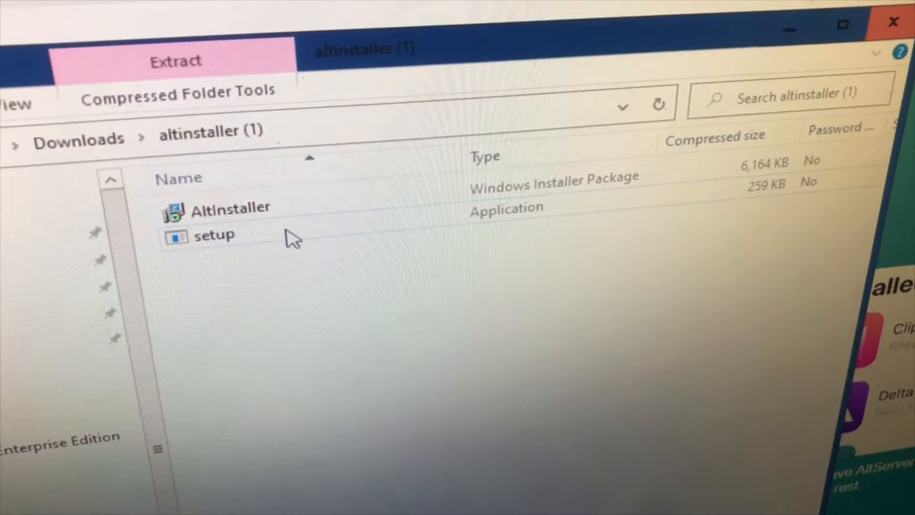
- Launch setup, allow the unverified file to run, and advance through the wizard's notice and install-options pages
double_click(213, 234)
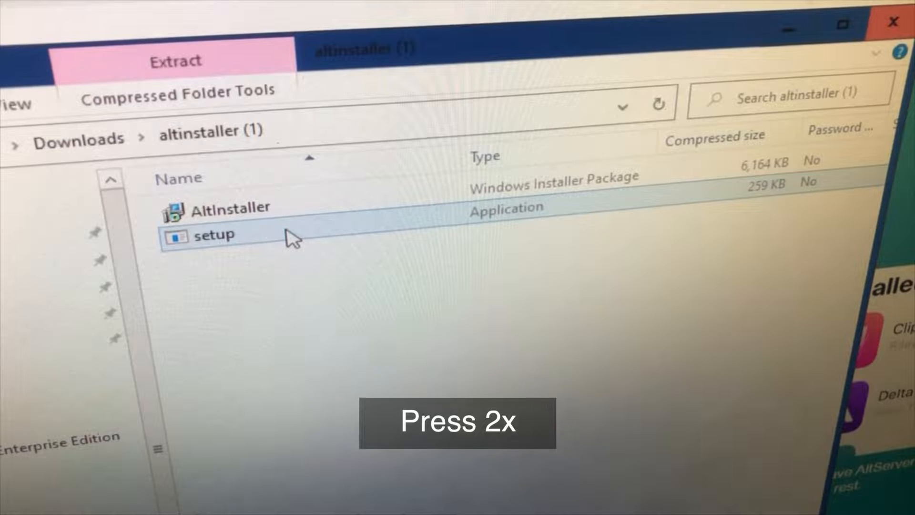
double_click(217, 234)
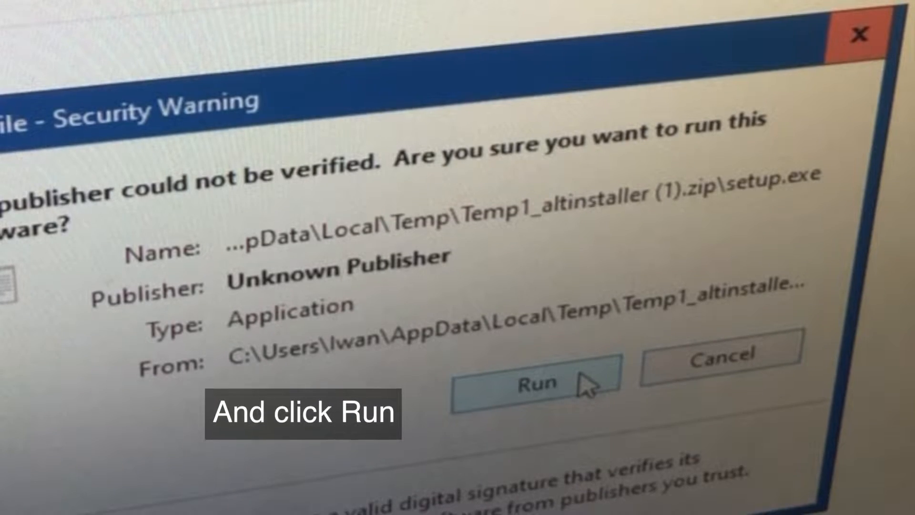
click(531, 384)
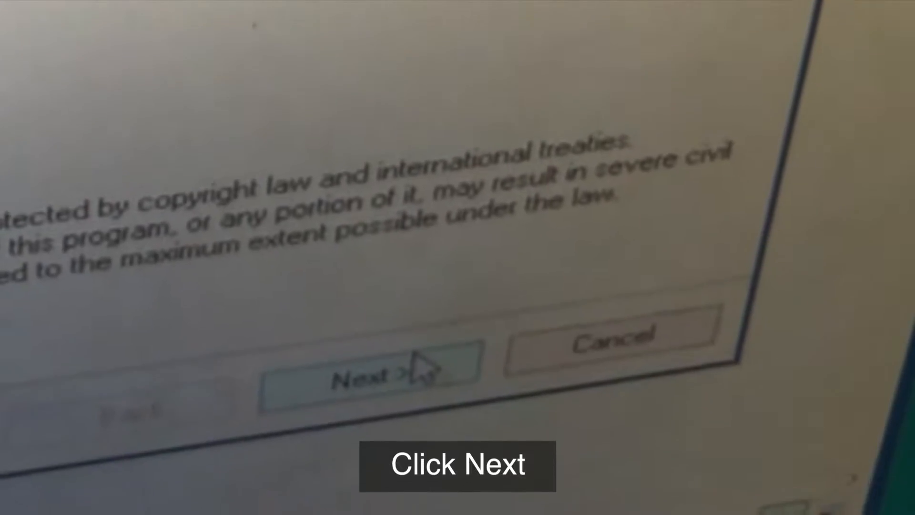
click(374, 374)
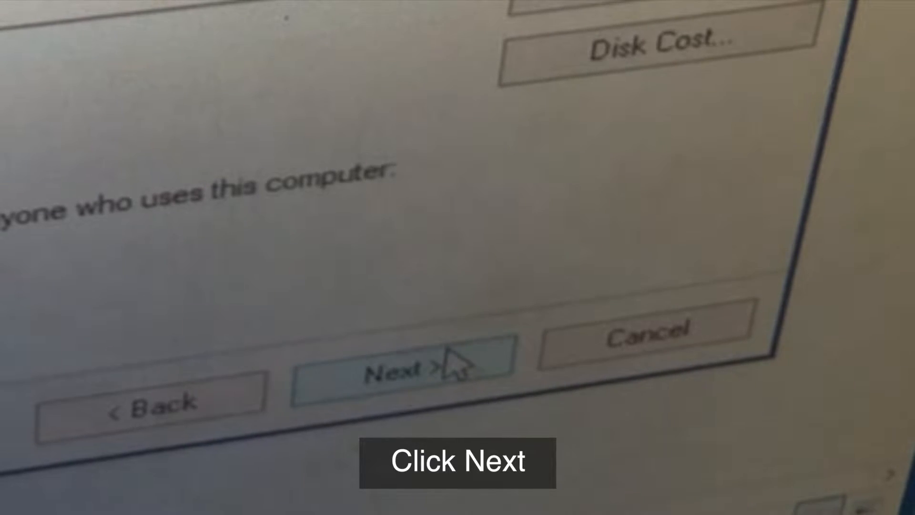
click(409, 365)
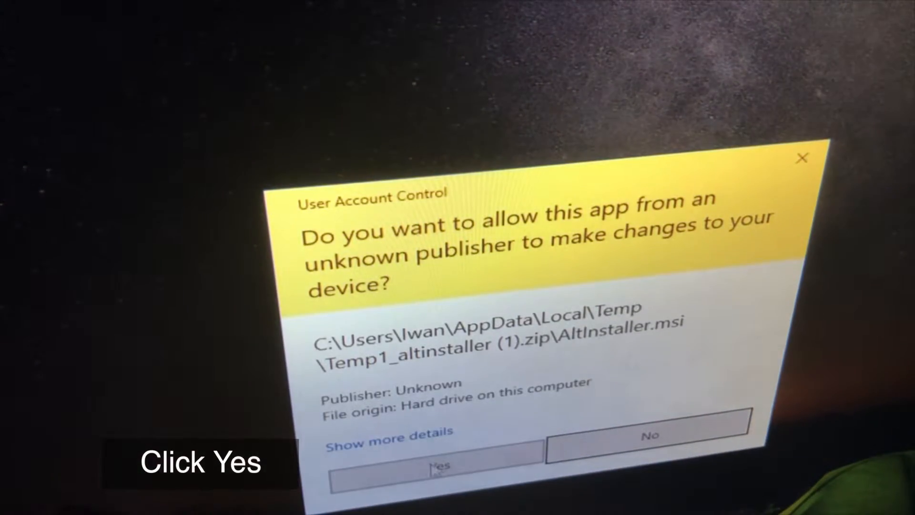
- Approve the User Account Control prompt and launch AltServer from the Start menu
click(440, 462)
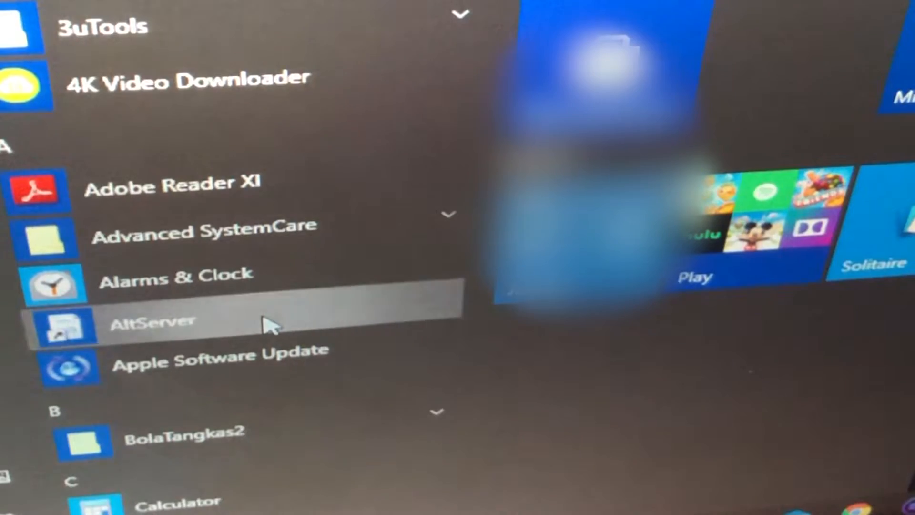
right_click(152, 320)
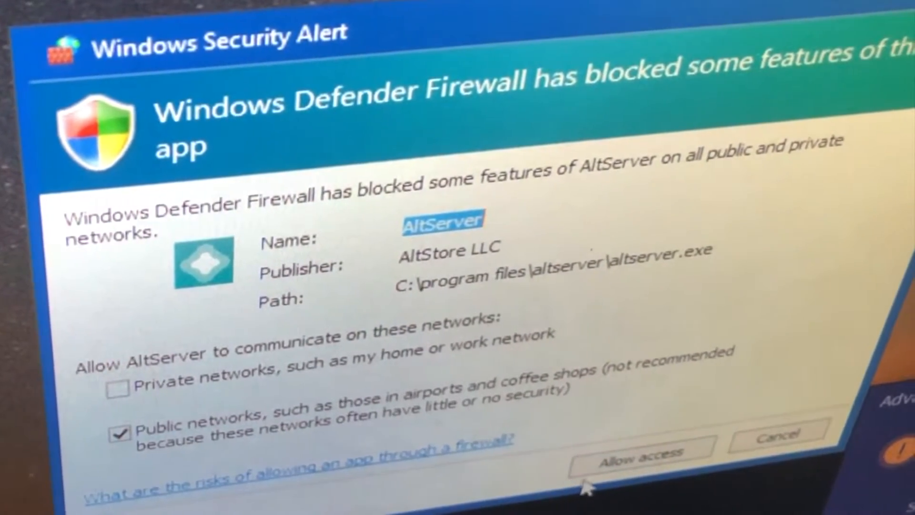
- Allow AltServer through the Windows Defender Firewall
click(641, 458)
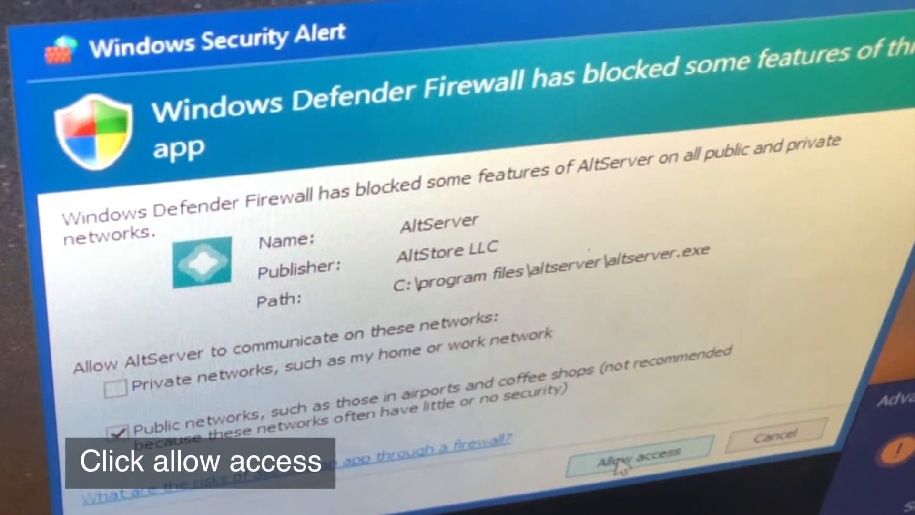
click(635, 454)
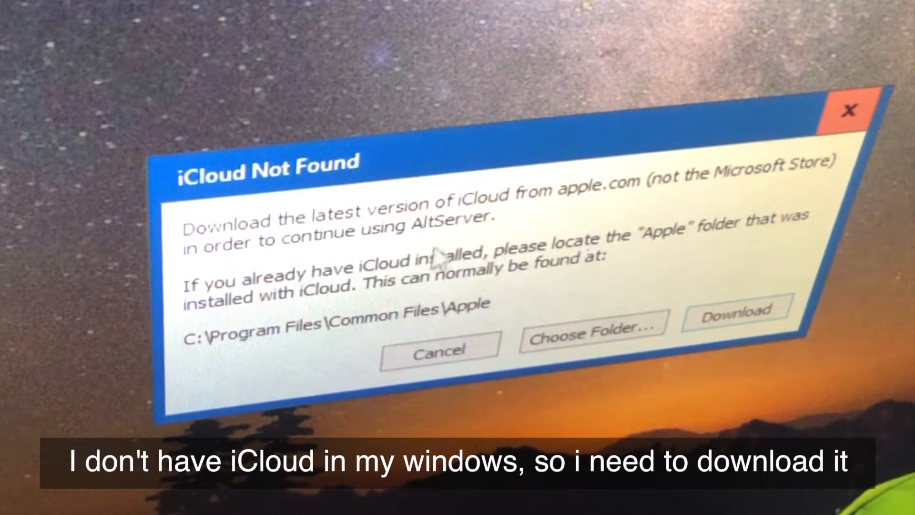
mouse_move(545, 291)
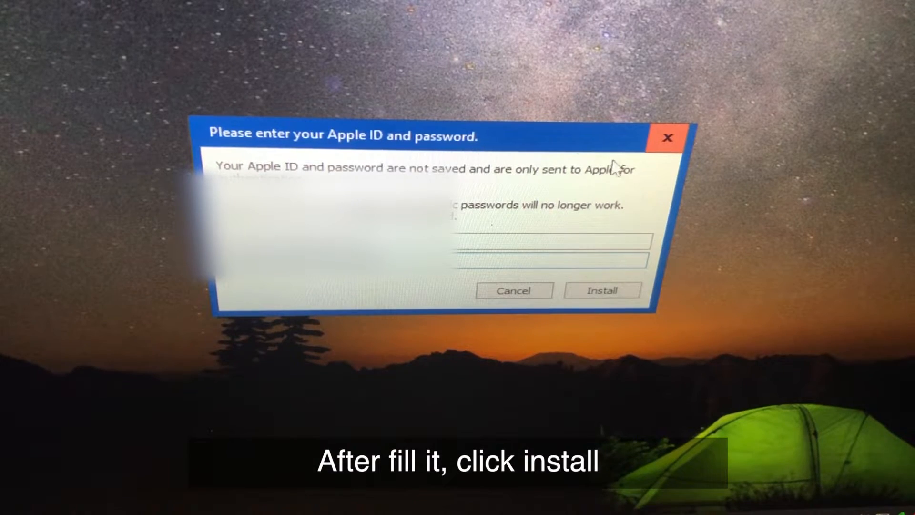
- Submit the Apple ID credentials and the two-factor code to install AltStore on the iPhone
click(603, 290)
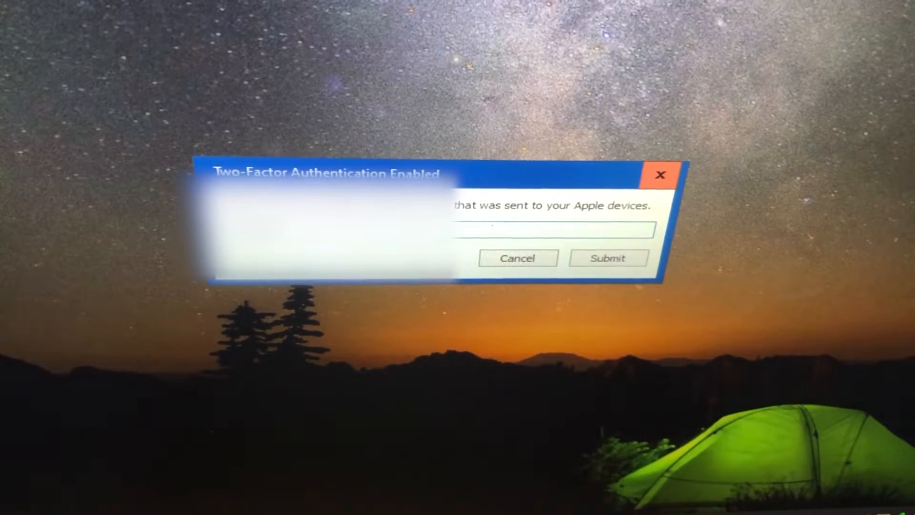
click(608, 259)
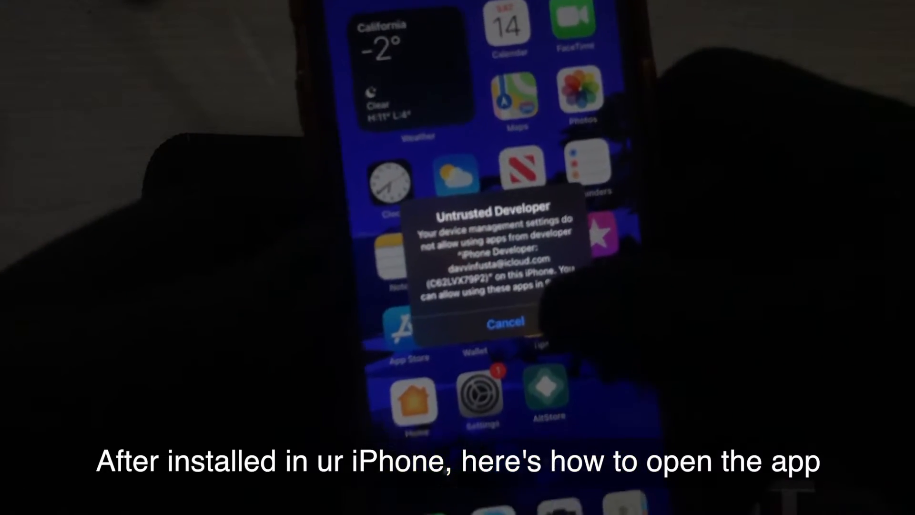
- Dismiss the warning and trust the developer app under General > Profiles & Device Management
click(503, 324)
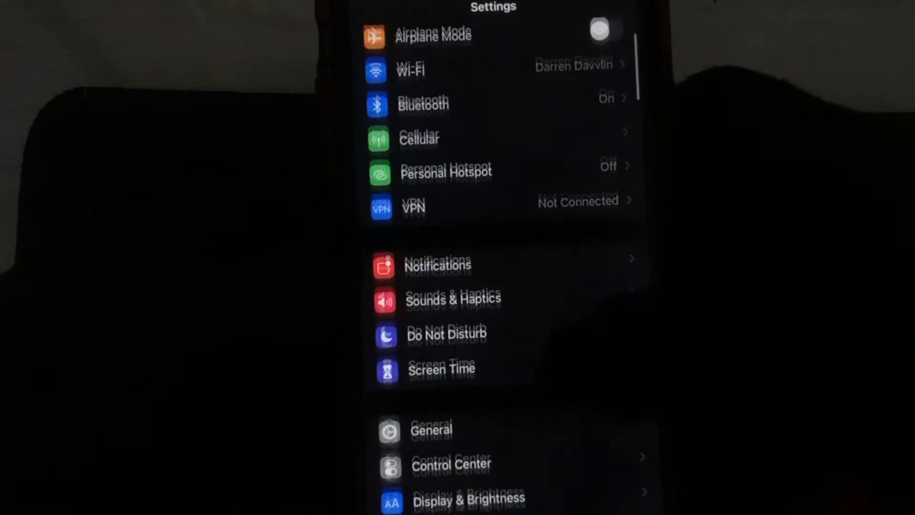
click(430, 430)
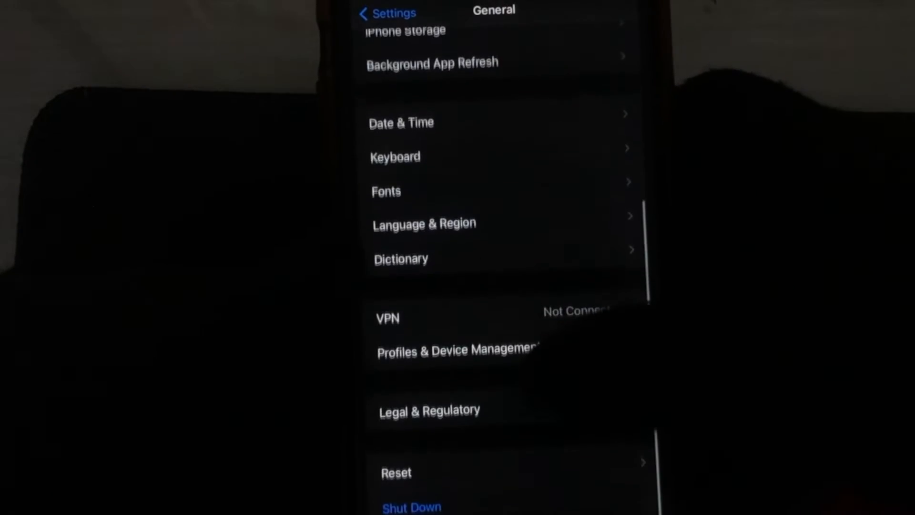
scroll(down, 3)
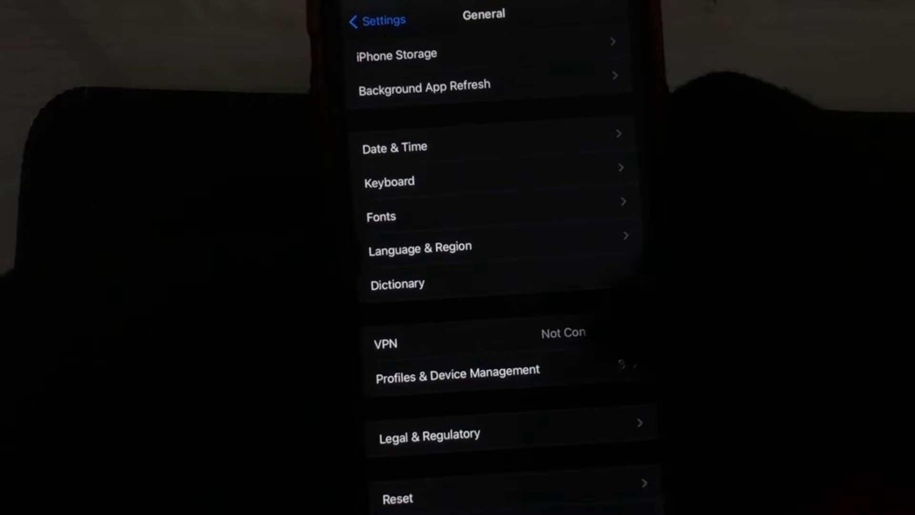
click(457, 370)
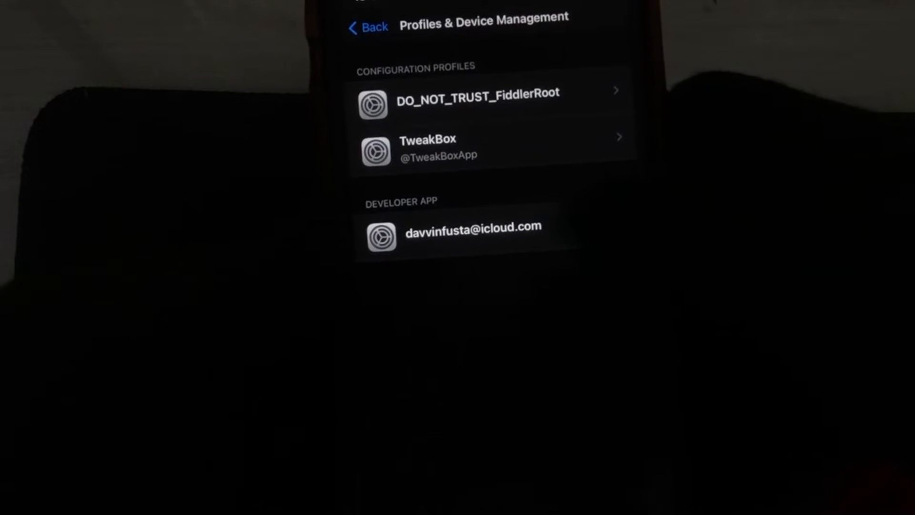
click(471, 227)
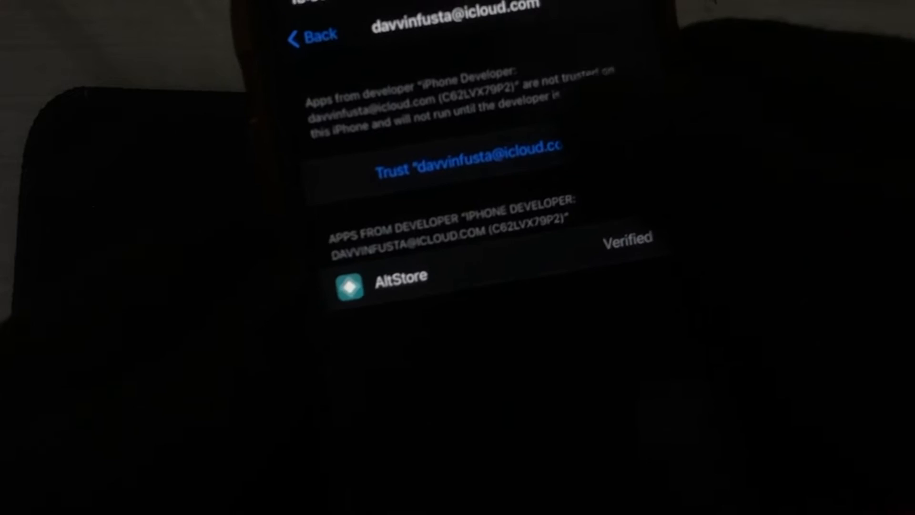
click(470, 160)
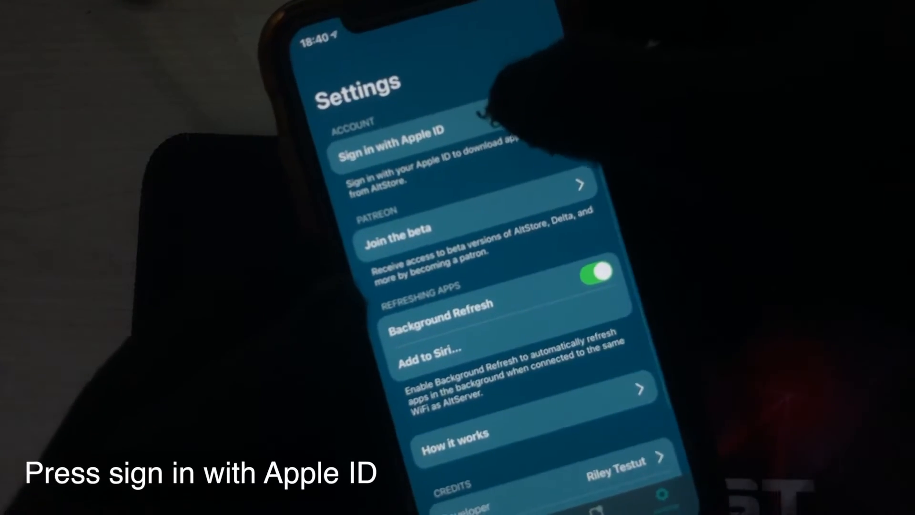
- Submit the Apple ID sign-in in AltStore
click(390, 143)
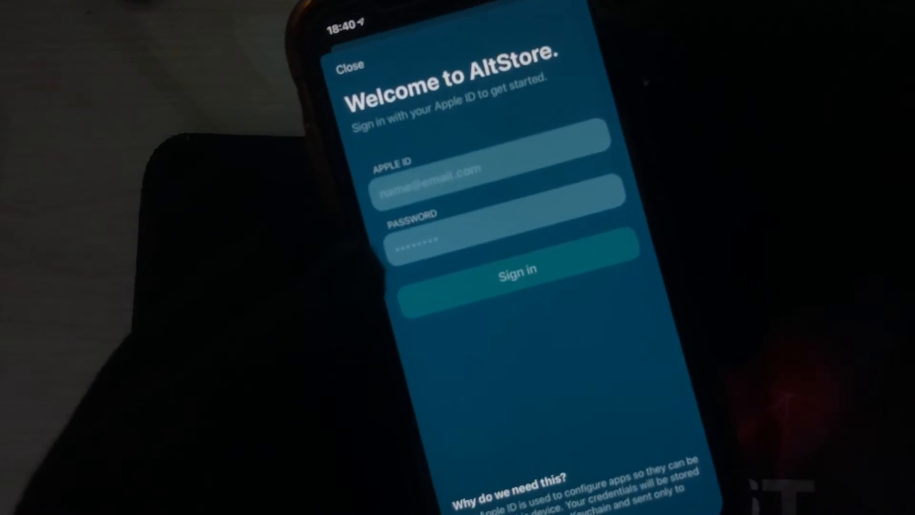
click(504, 276)
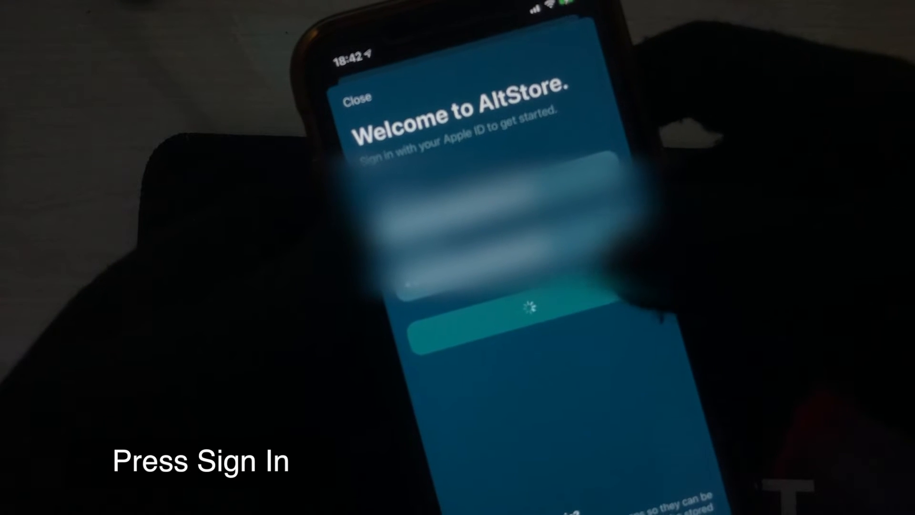